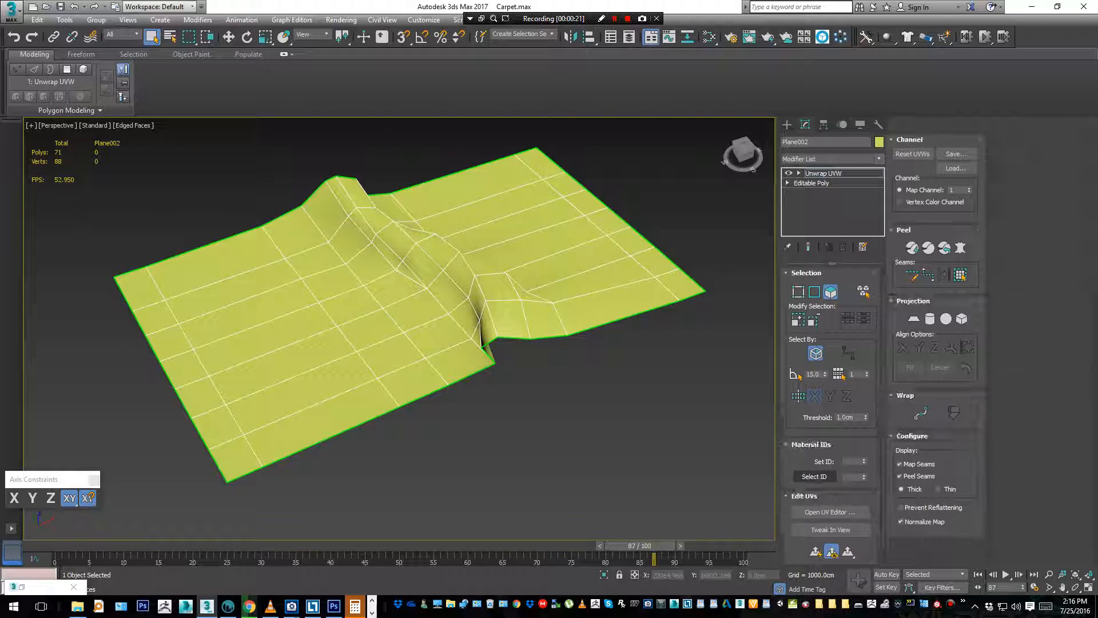
Check the carpet's unwrap in the UV Editor and collapse Unwrap UVW into the Editable Poly.
{"action": "left_click", "coordinate": [830, 511]}
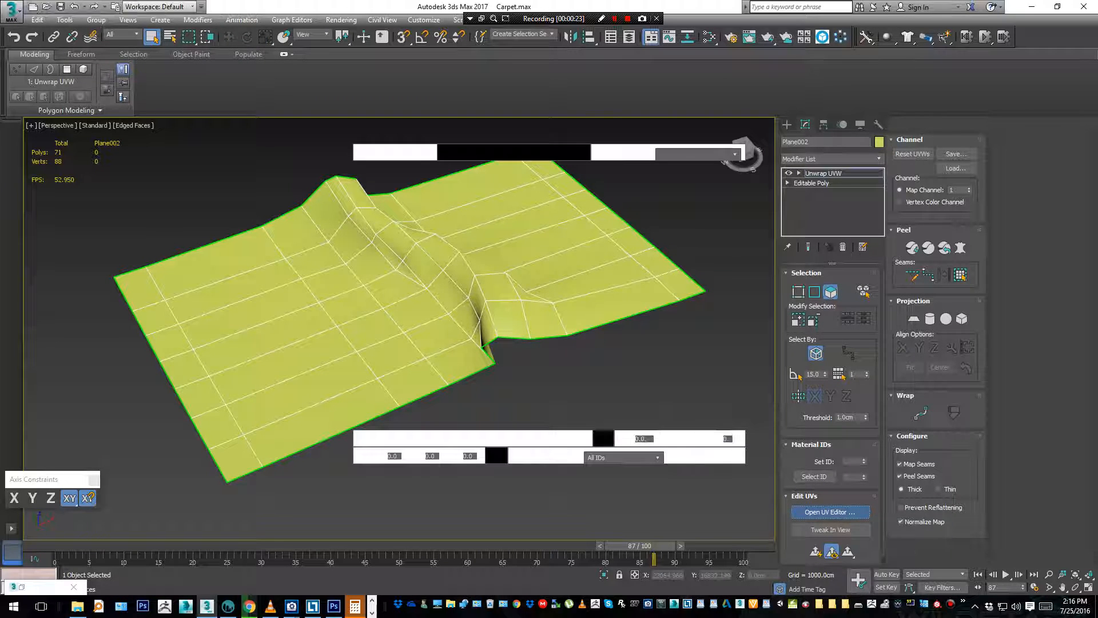
{"action": "left_click", "coordinate": [829, 511]}
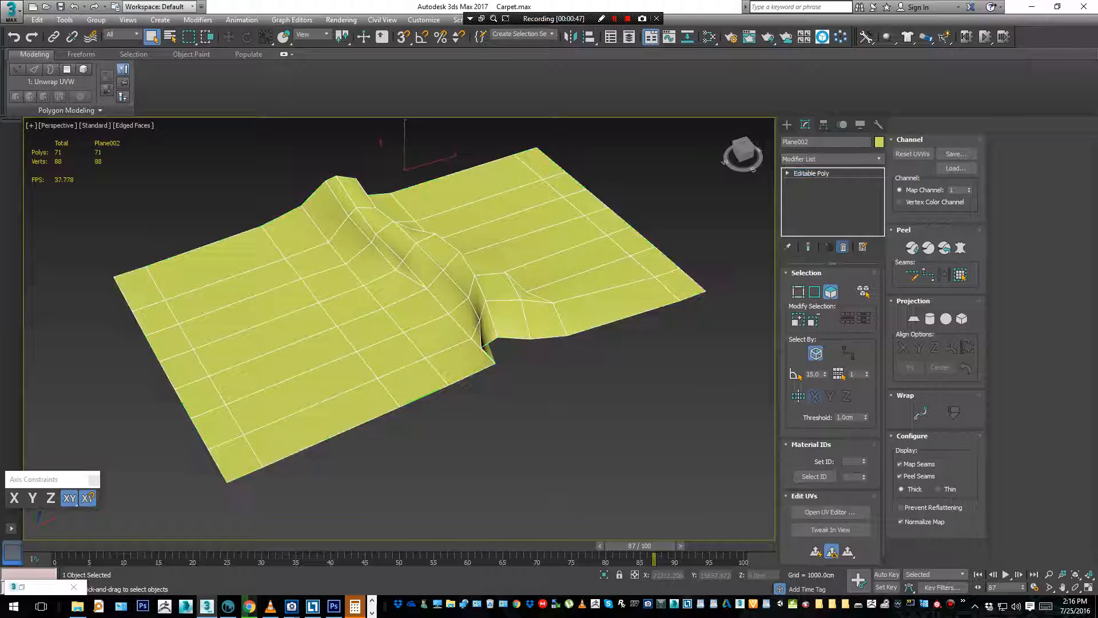
Export the carpet mesh as an OBJ file named Carpet into the Carpet folder.
{"action": "left_click", "coordinate": [10, 10]}
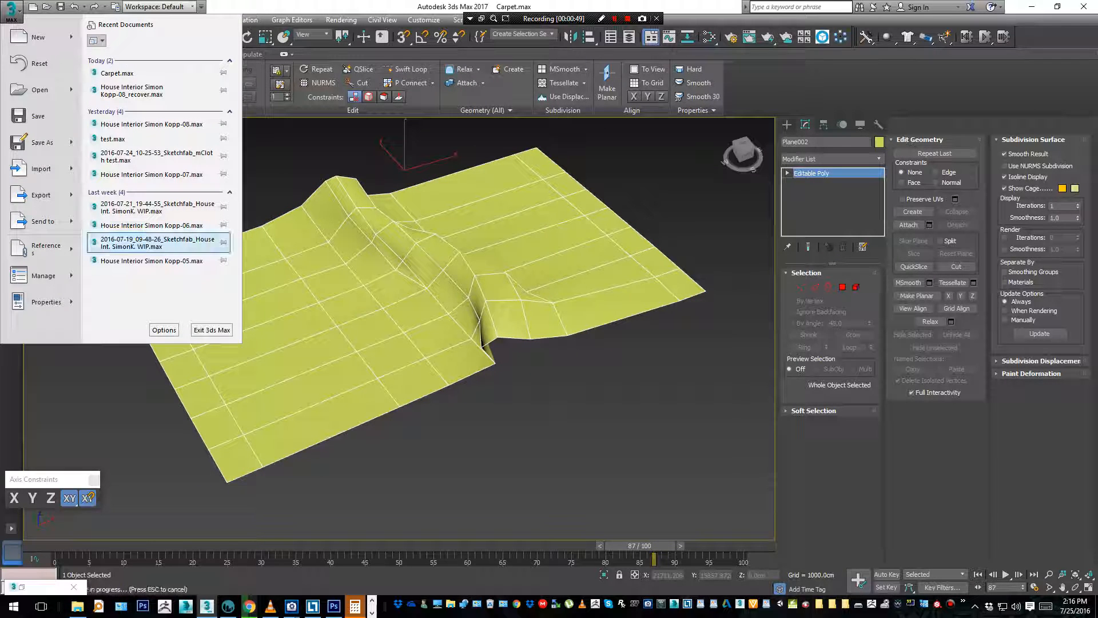
{"action": "left_click", "coordinate": [41, 195]}
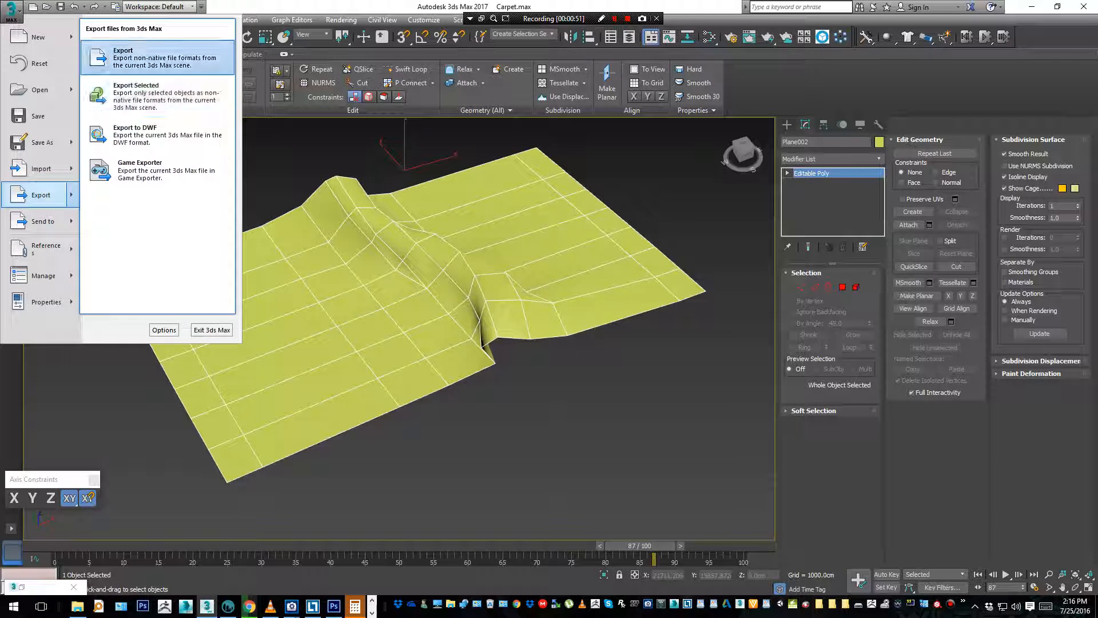
{"action": "left_click", "coordinate": [130, 58]}
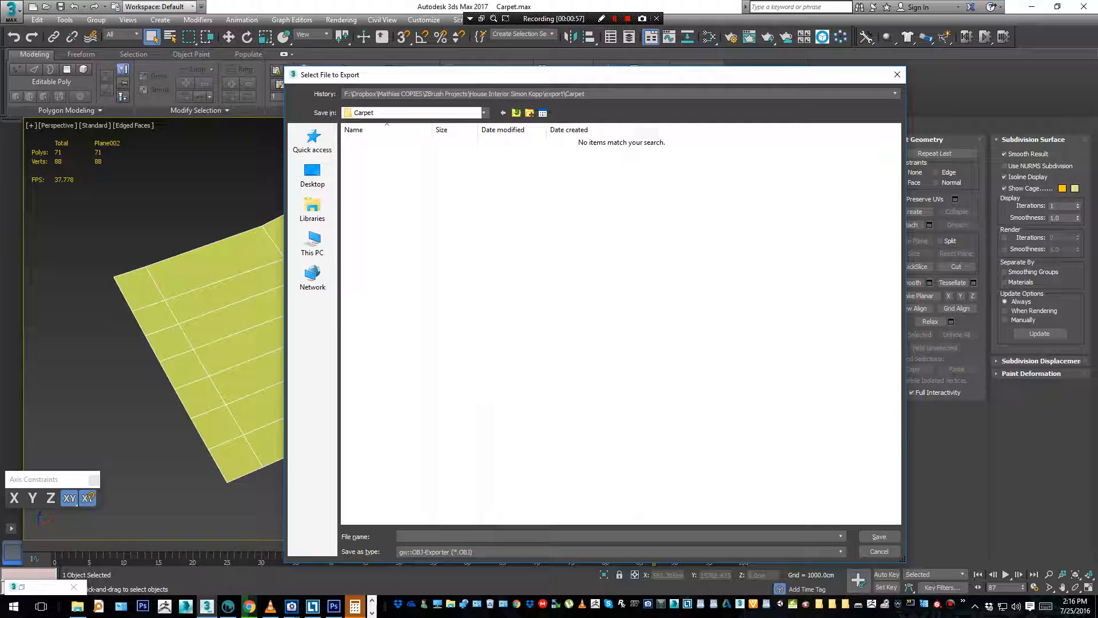
{"action": "type", "text": "Carpet"}
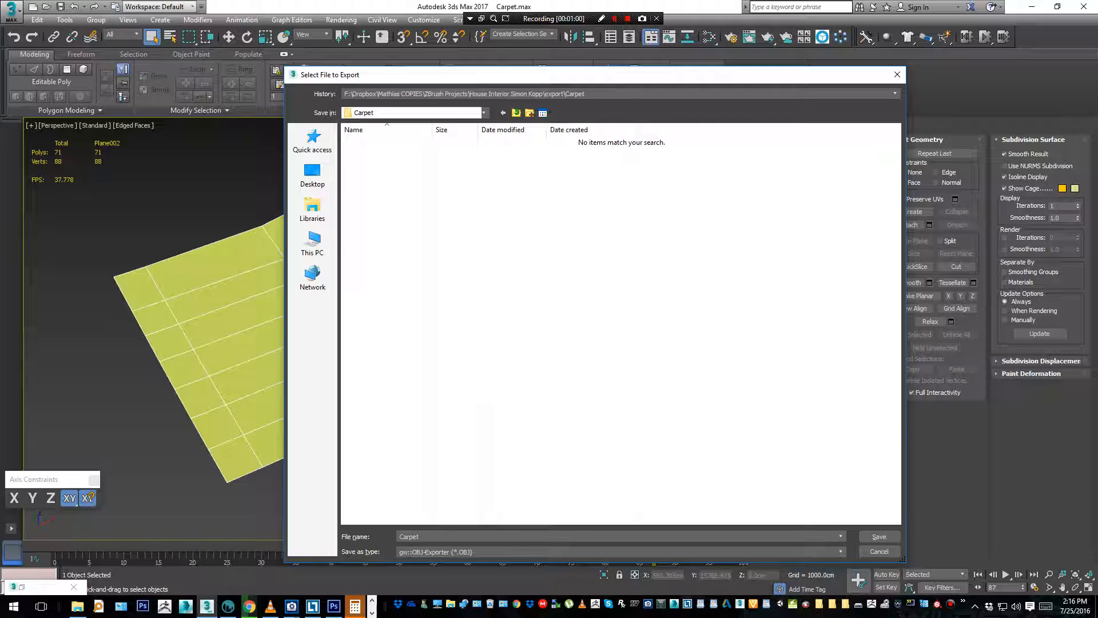
{"action": "left_click", "coordinate": [879, 551]}
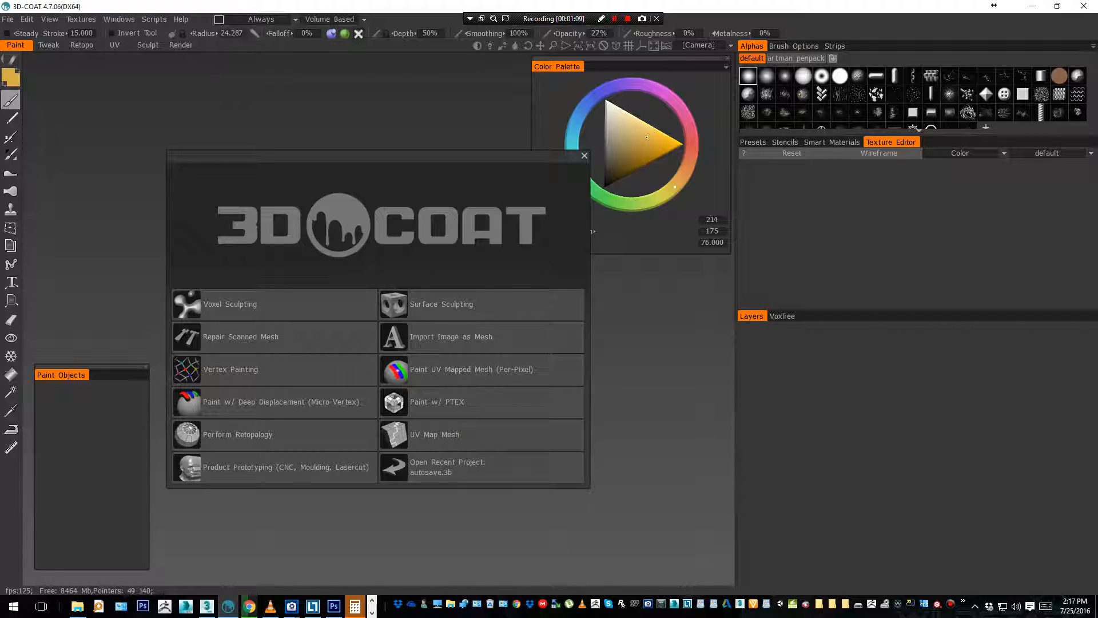
Start Paint UV Mapped Mesh (Per-Pixel) with the carpet OBJ and a 512×512 texture.
{"action": "left_click", "coordinate": [6, 19]}
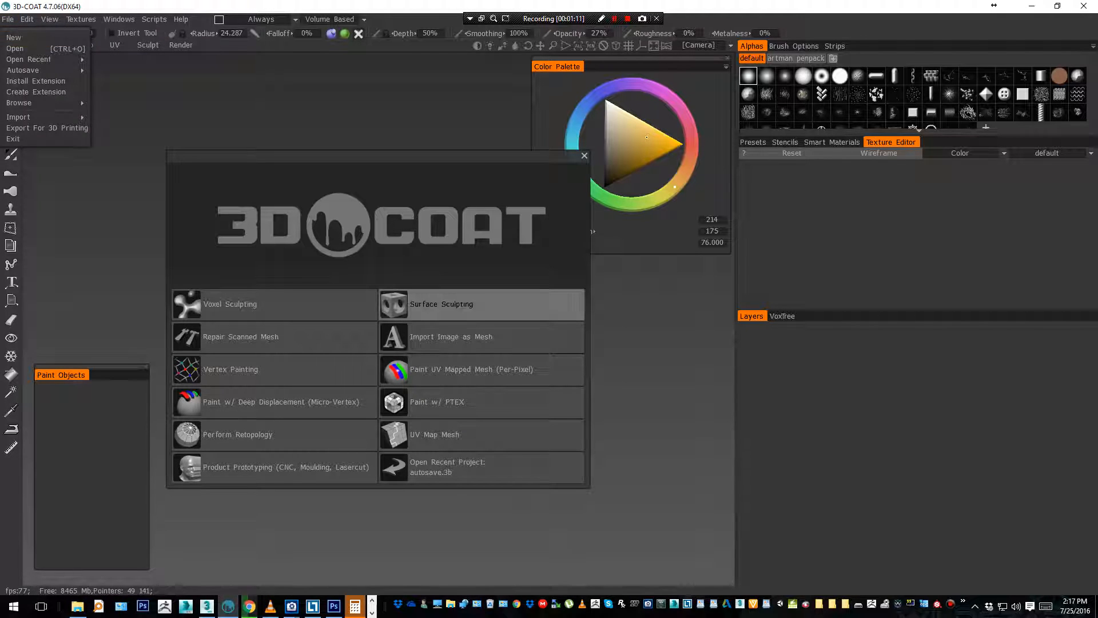
{"action": "left_click", "coordinate": [471, 369]}
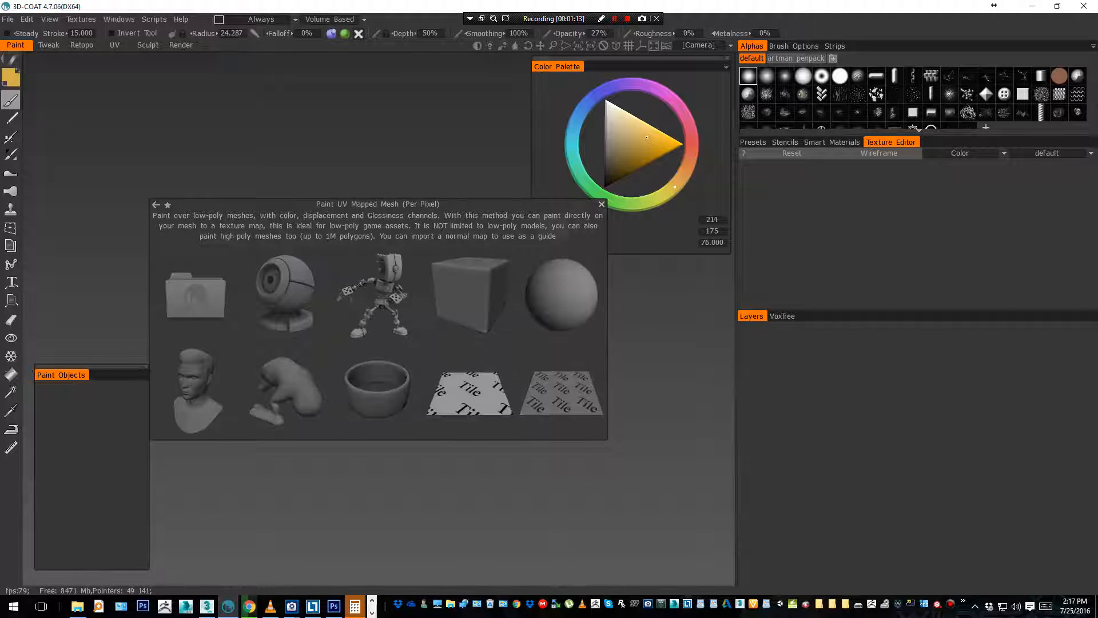
{"action": "mouse_move", "coordinate": [195, 296]}
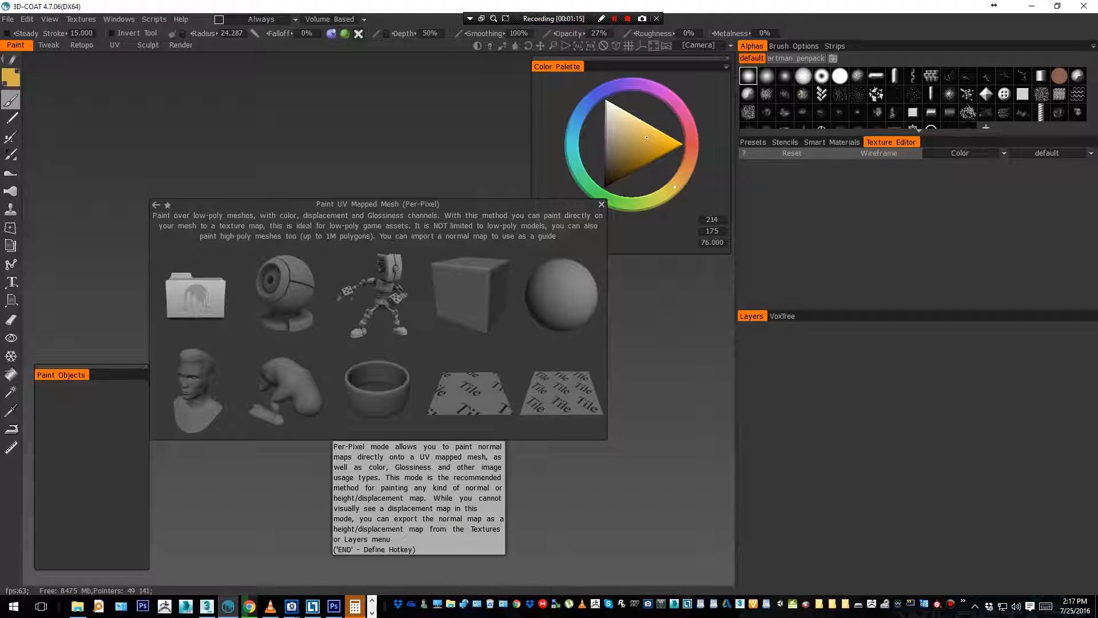
{"action": "left_click", "coordinate": [195, 295]}
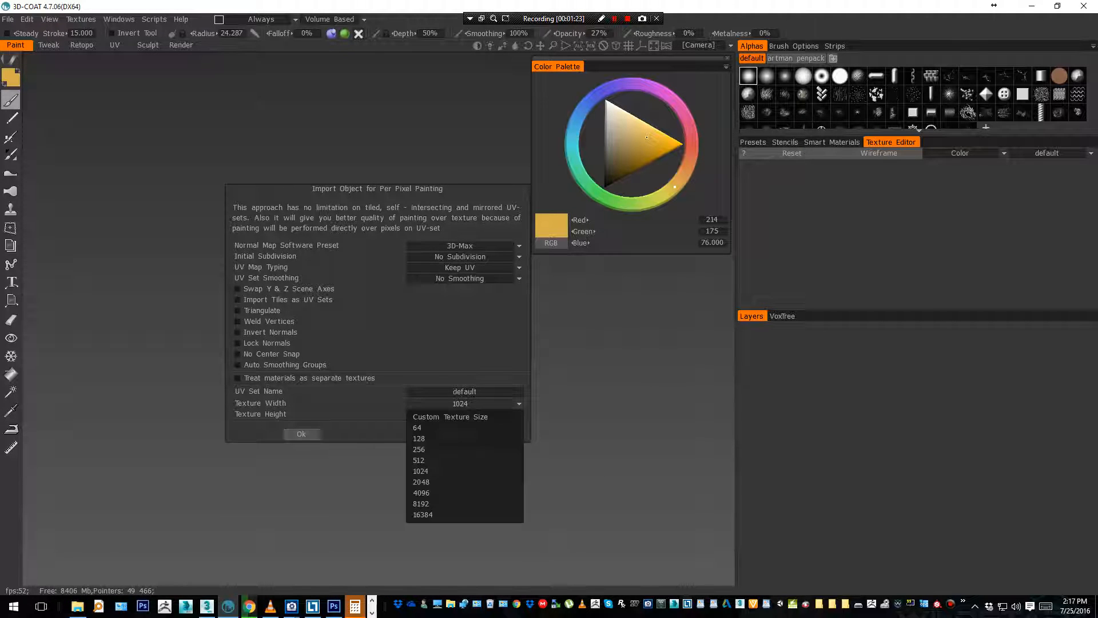
{"action": "left_click", "coordinate": [418, 460]}
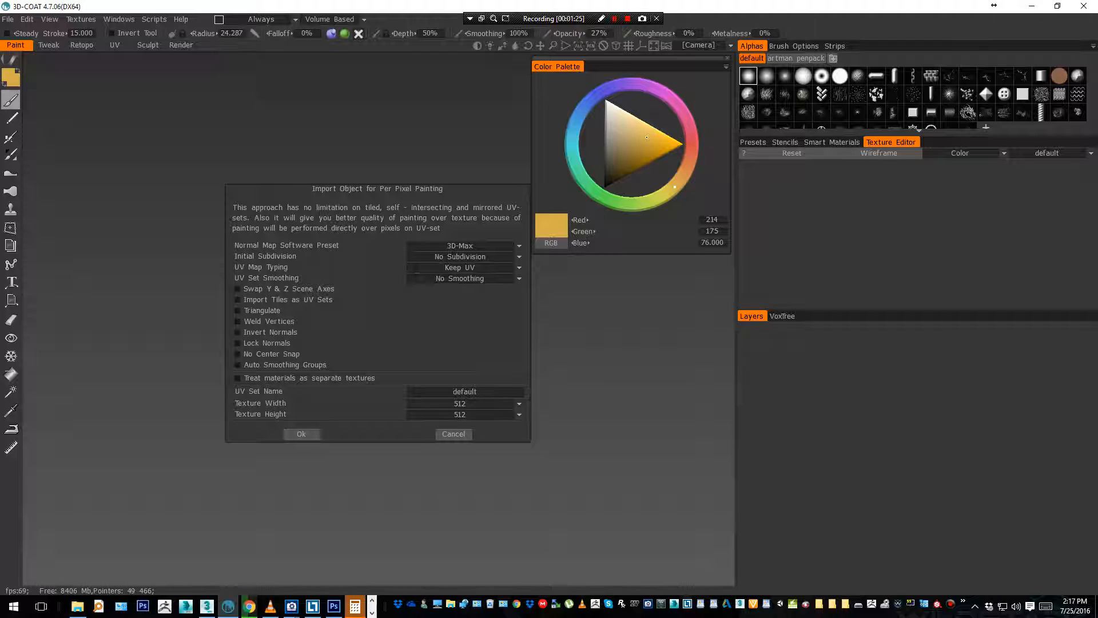
{"action": "mouse_move", "coordinate": [301, 434]}
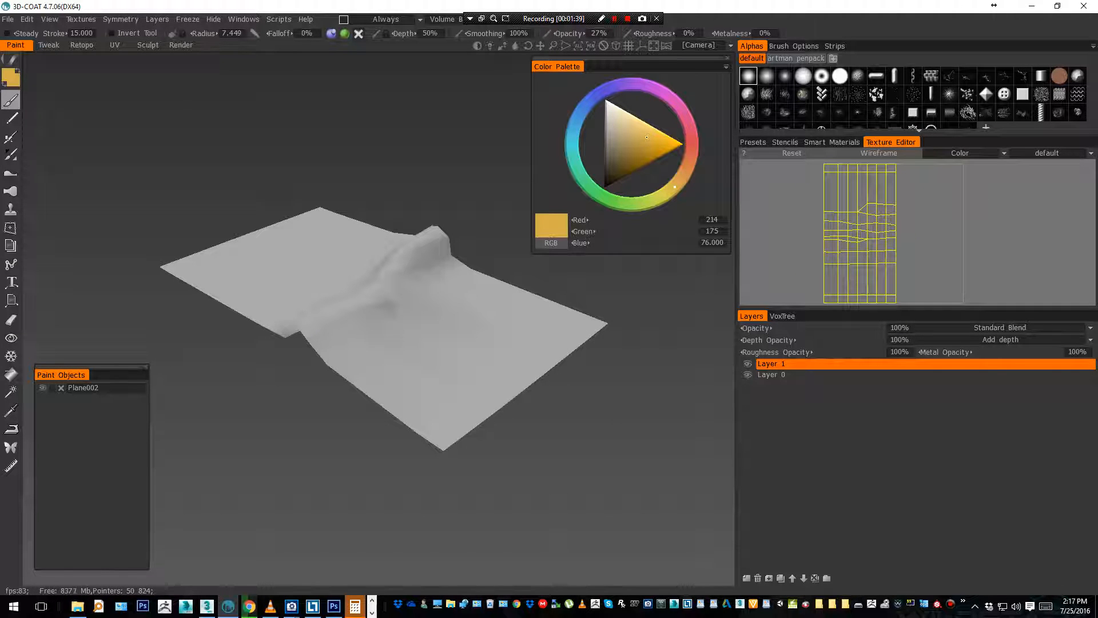
Add a new paint layer and brush a yellow wavy test stroke across the carpet.
{"action": "left_click", "coordinate": [746, 578]}
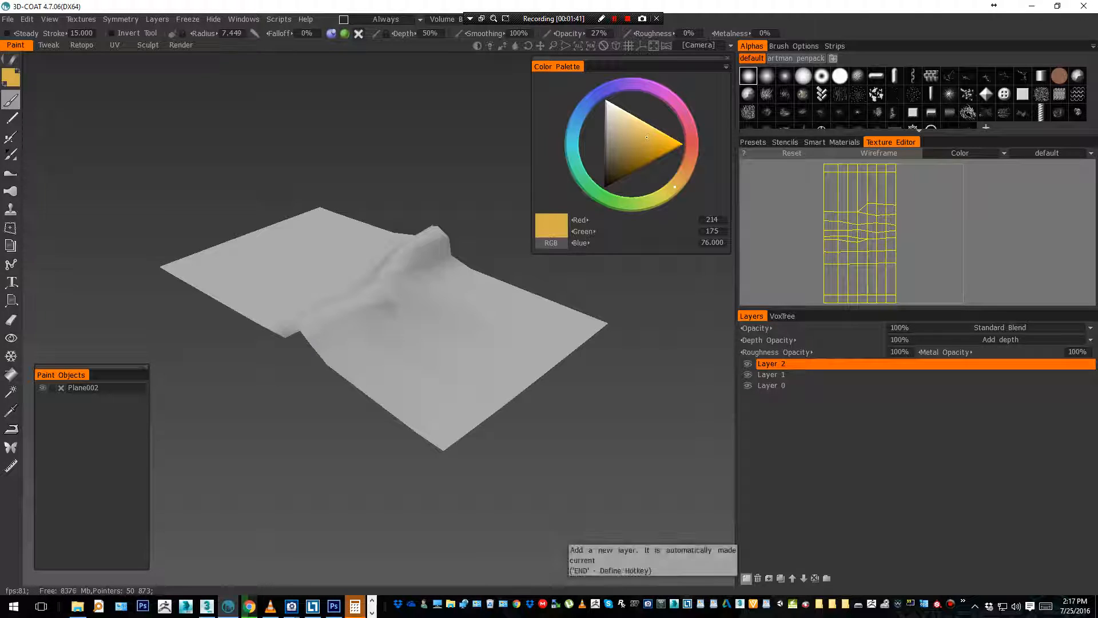
{"action": "left_click", "coordinate": [303, 264]}
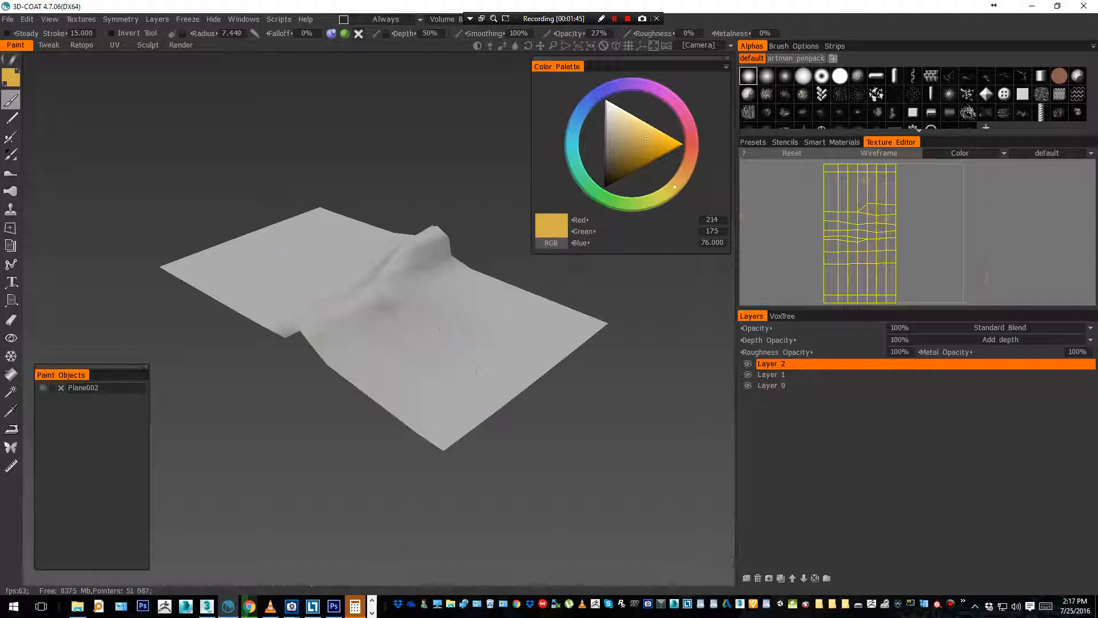
{"action": "left_click_drag", "start_coordinate": [301, 238], "coordinate": [490, 378]}
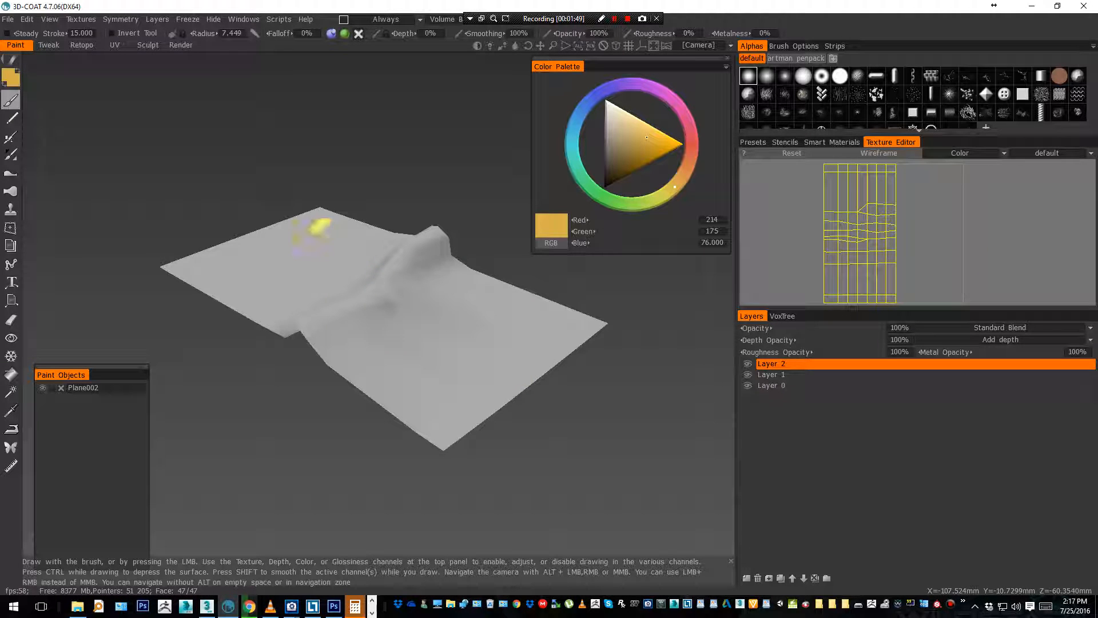
{"action": "left_click_drag", "start_coordinate": [287, 225], "coordinate": [505, 357]}
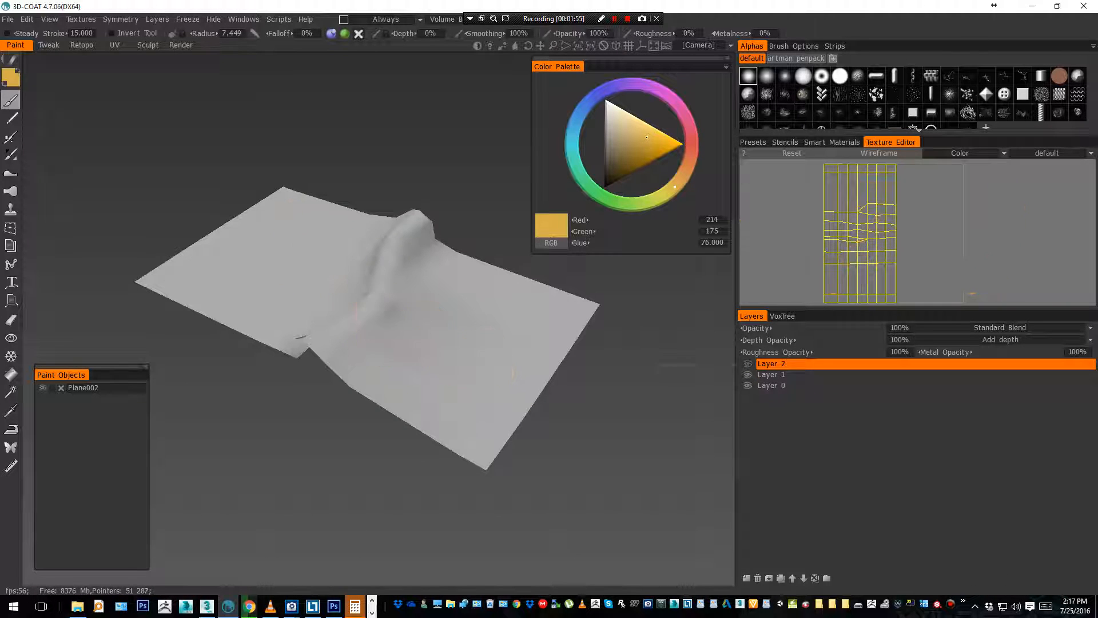
{"action": "left_click_drag", "start_coordinate": [287, 217], "coordinate": [490, 364]}
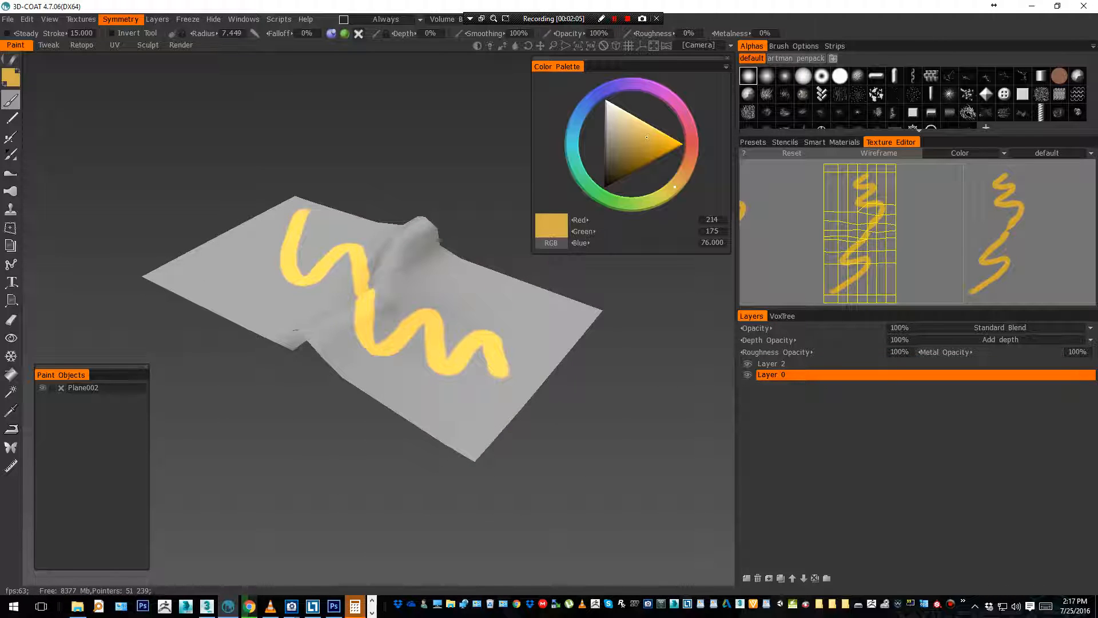
Export the current layer's colour from the Layers menu as Carpet.psd.
{"action": "left_click", "coordinate": [157, 19]}
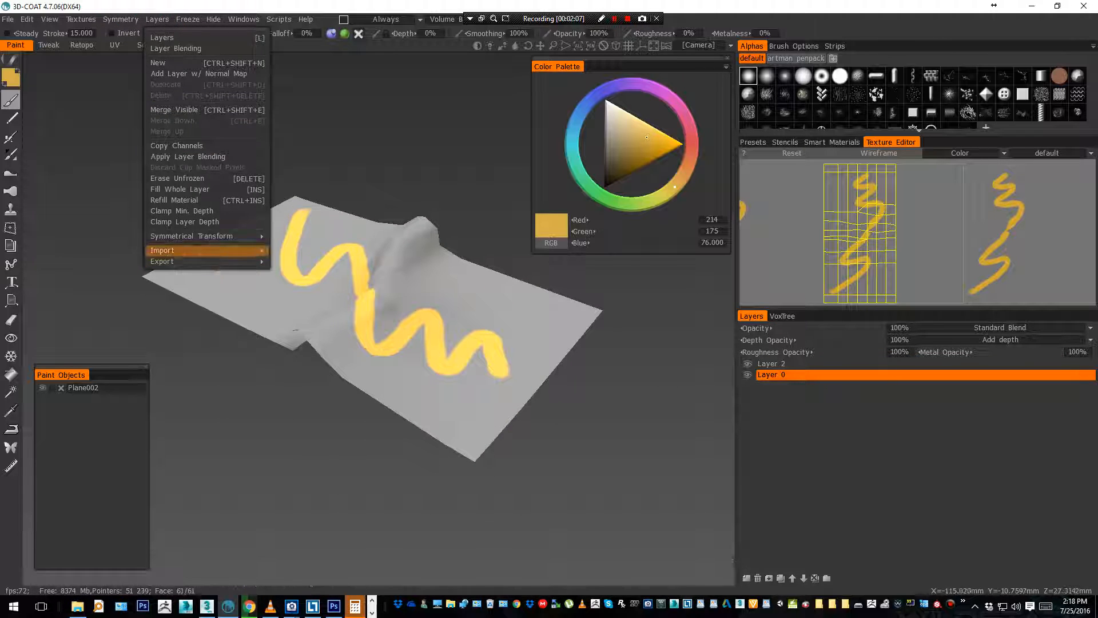
{"action": "left_click", "coordinate": [81, 19]}
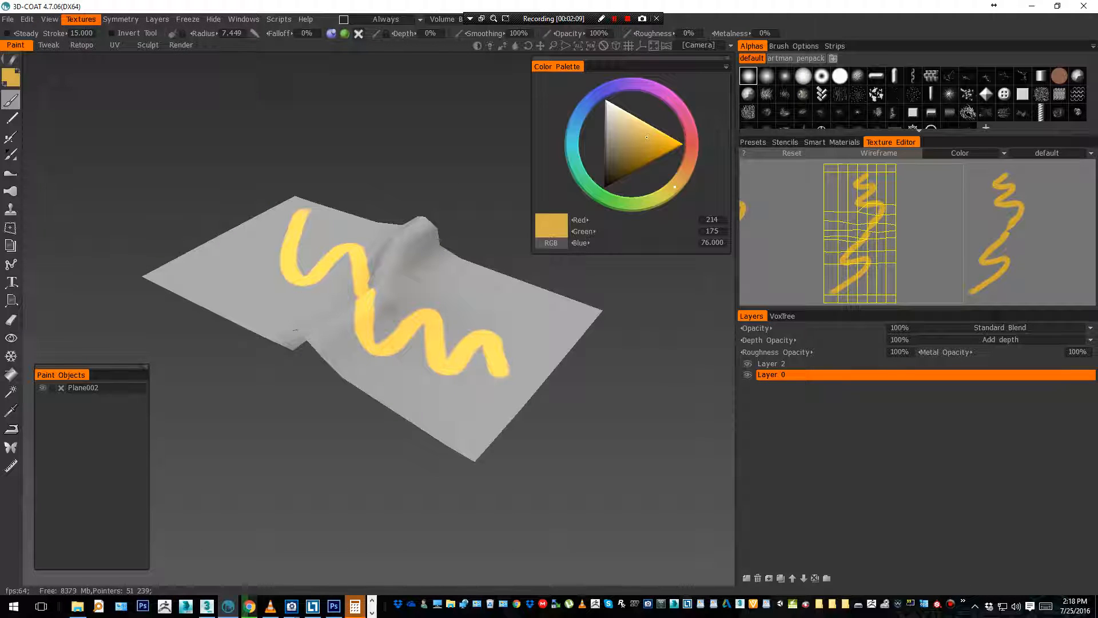
{"action": "left_click", "coordinate": [173, 19]}
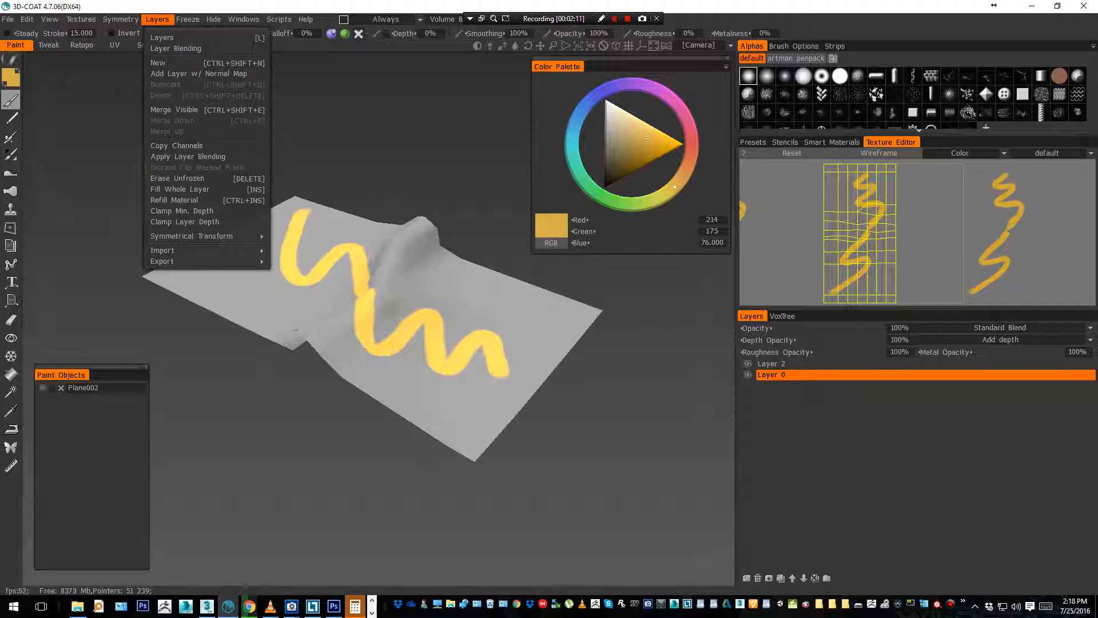
{"action": "left_click", "coordinate": [176, 145]}
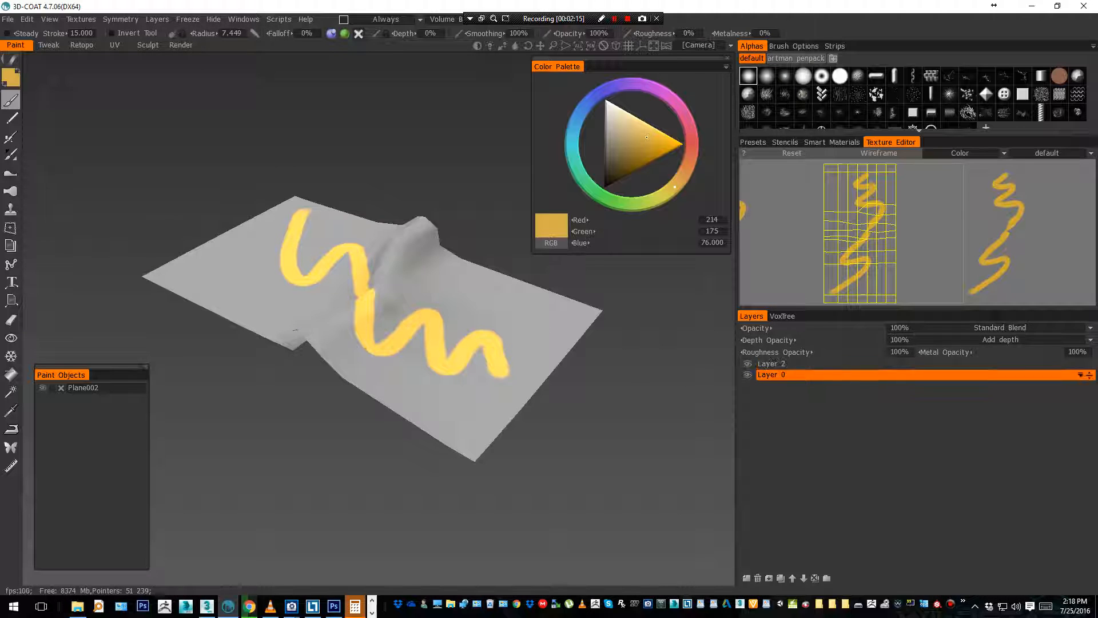
{"action": "left_click", "coordinate": [156, 18]}
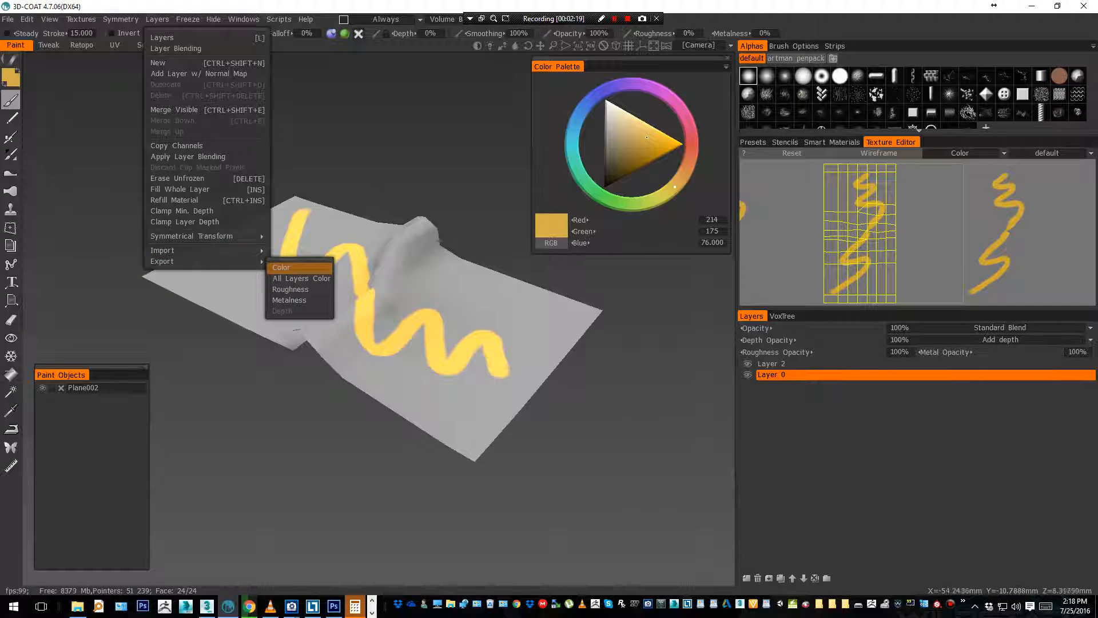
{"action": "mouse_move", "coordinate": [281, 267]}
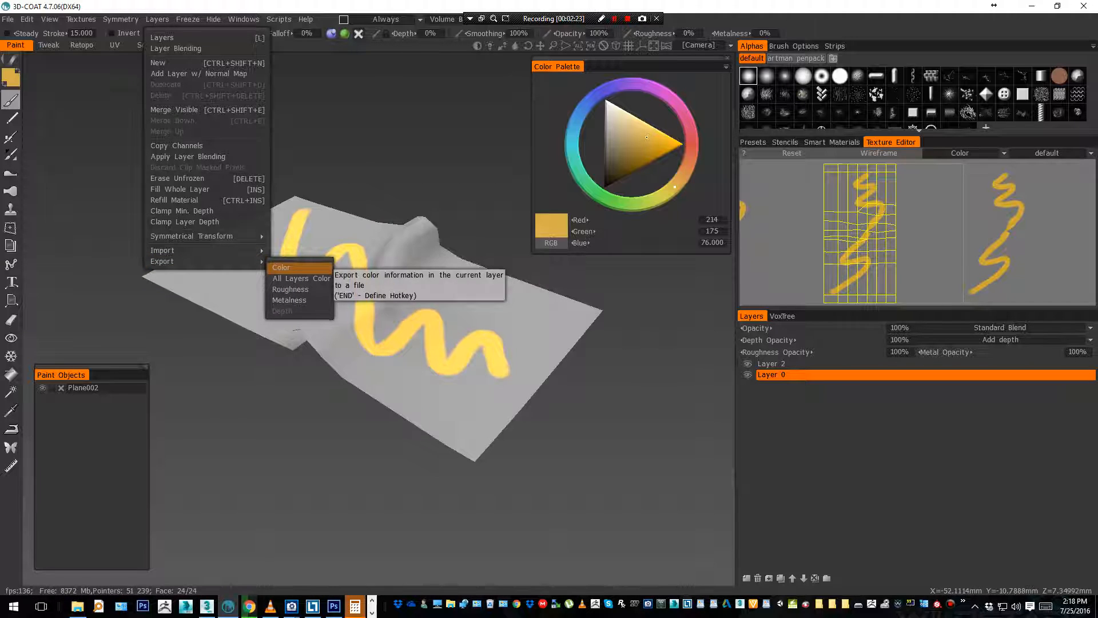
{"action": "left_click", "coordinate": [281, 267]}
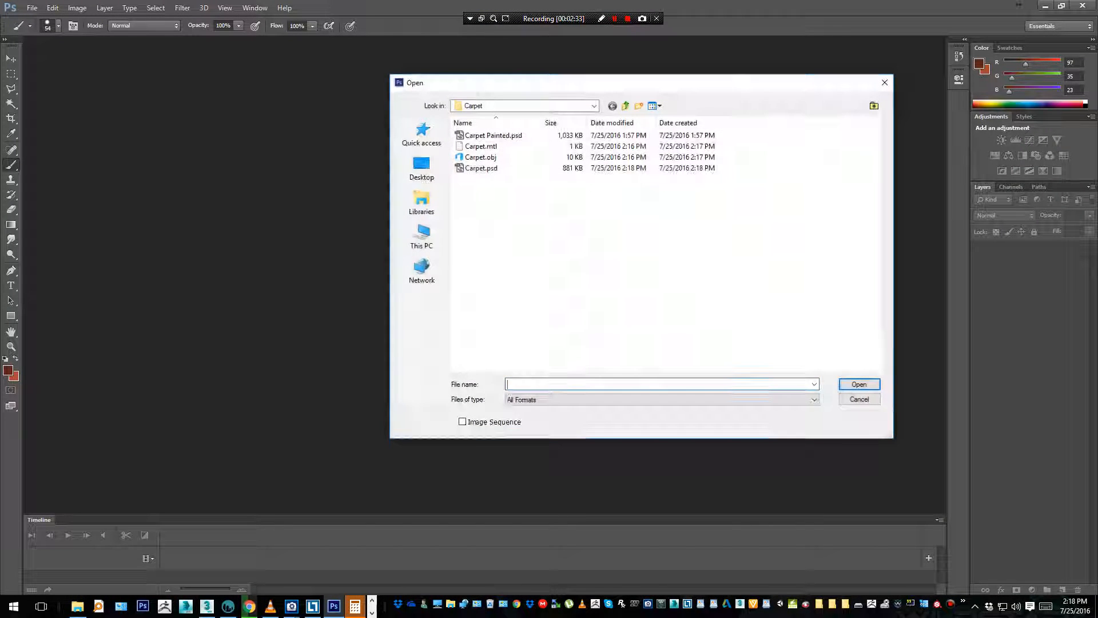
Open Carpet.psd to inspect its UV wireframe, then close it without saving.
{"action": "double_click", "coordinate": [481, 167]}
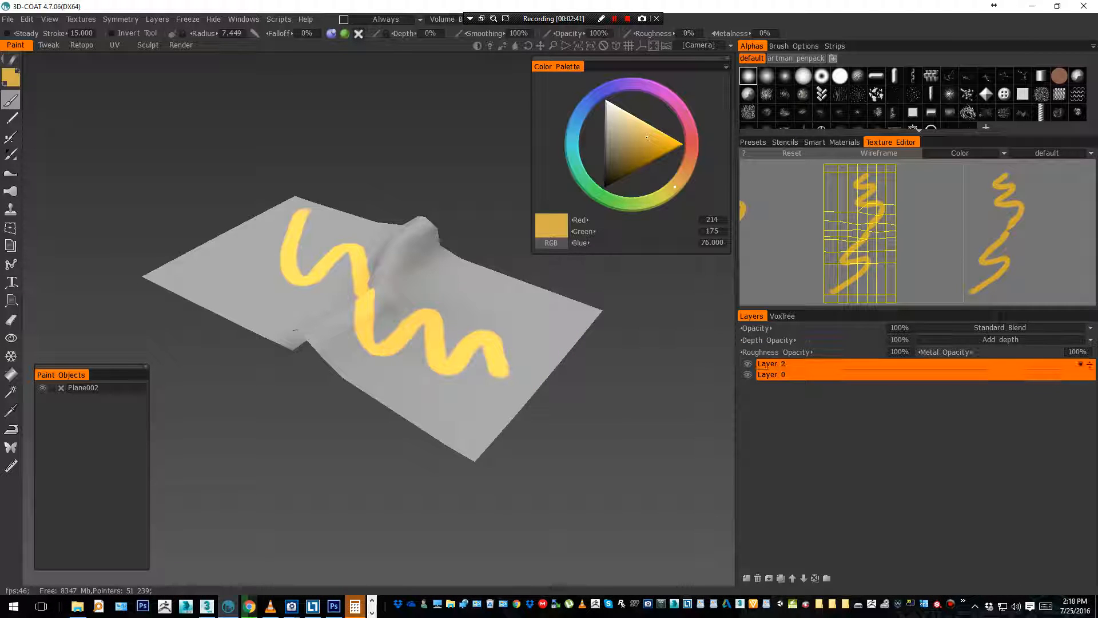
{"action": "left_click", "coordinate": [784, 373]}
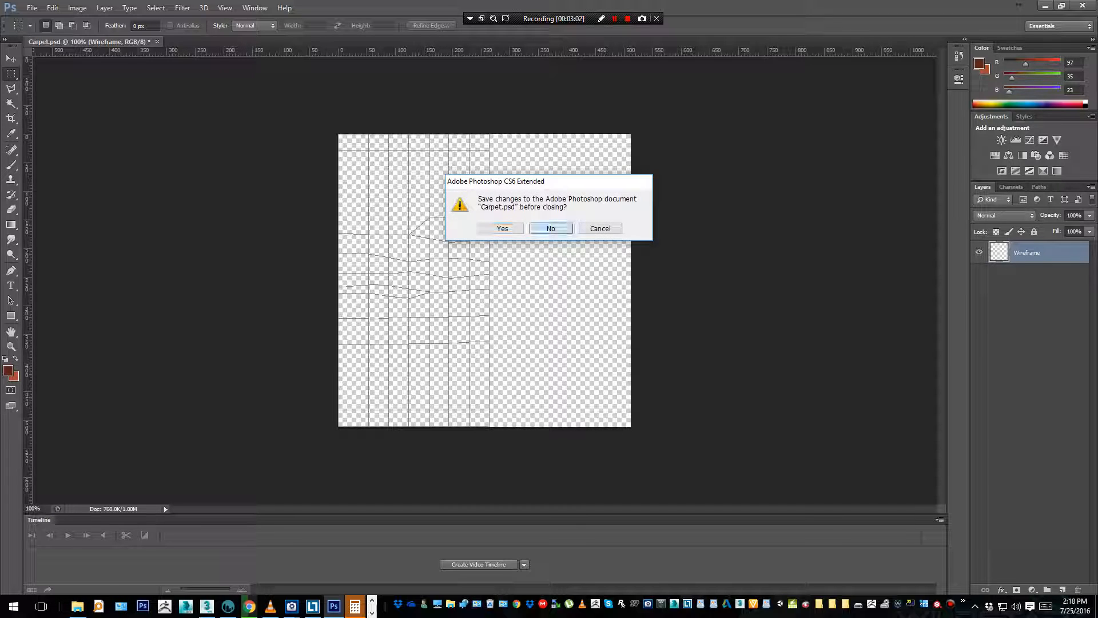
{"action": "left_click", "coordinate": [551, 229]}
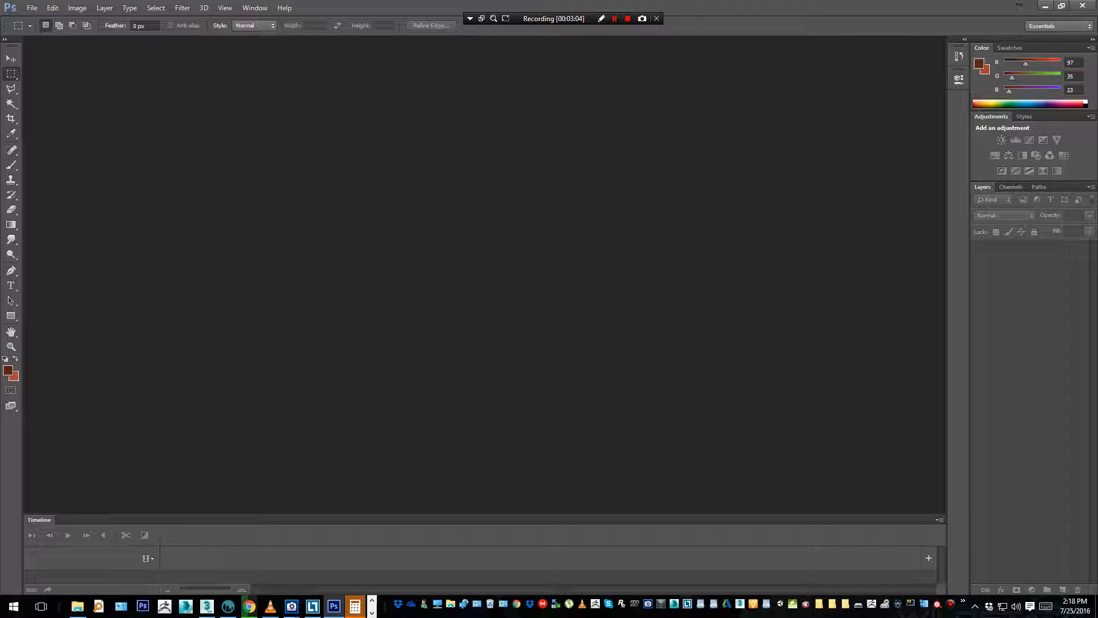
Open Carpet Painted.psd and bring up Save for Web with the PNG-24 preset.
{"action": "left_click", "coordinate": [32, 8]}
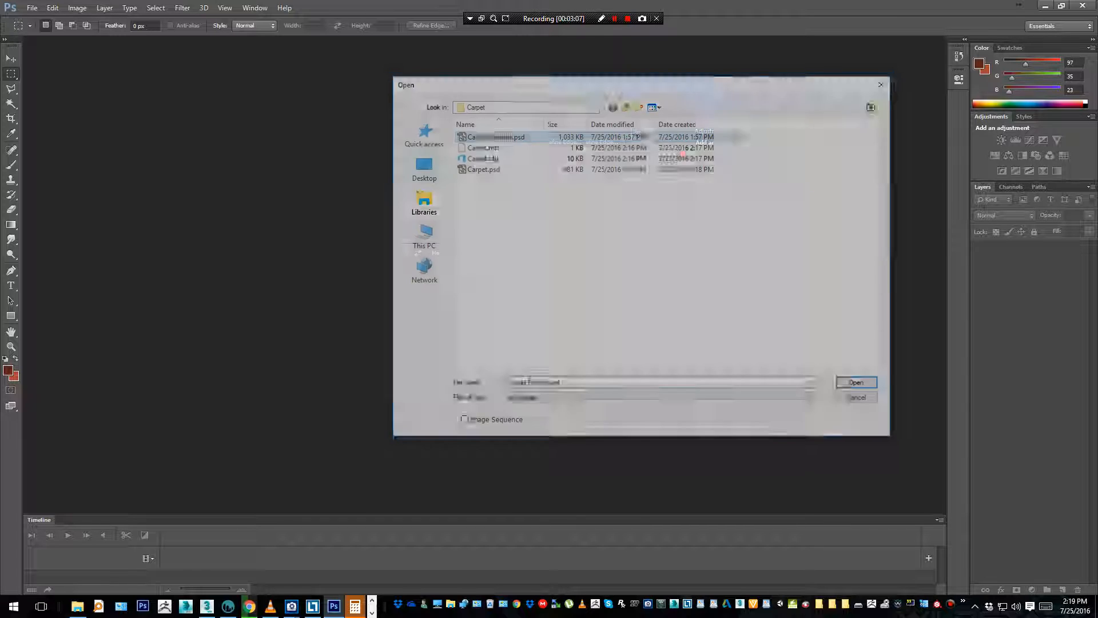
{"action": "left_click", "coordinate": [856, 382]}
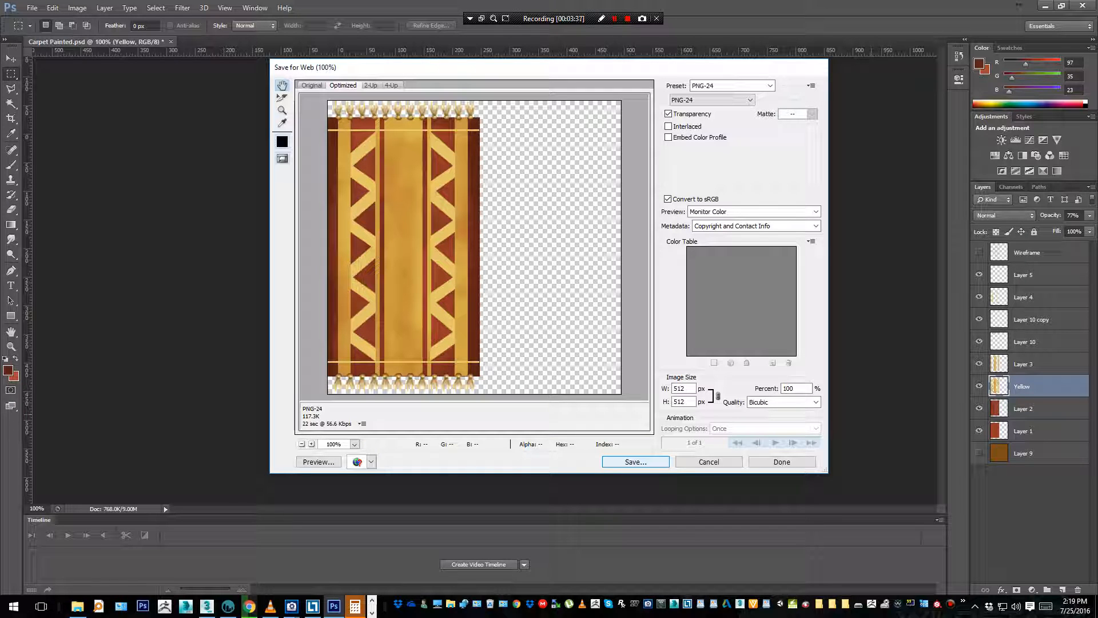
Save the painted texture as a 512×512 PNG-24 named Carpet in the Carpet folder.
{"action": "left_click_drag", "start_coordinate": [304, 67], "coordinate": [264, 71]}
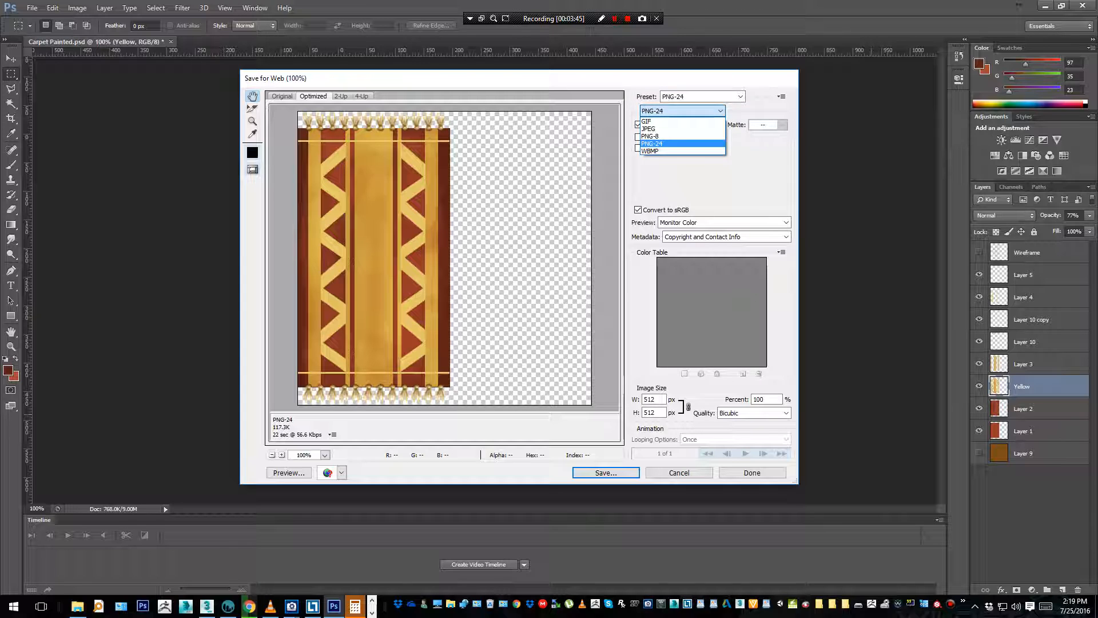
{"action": "left_click", "coordinate": [653, 143]}
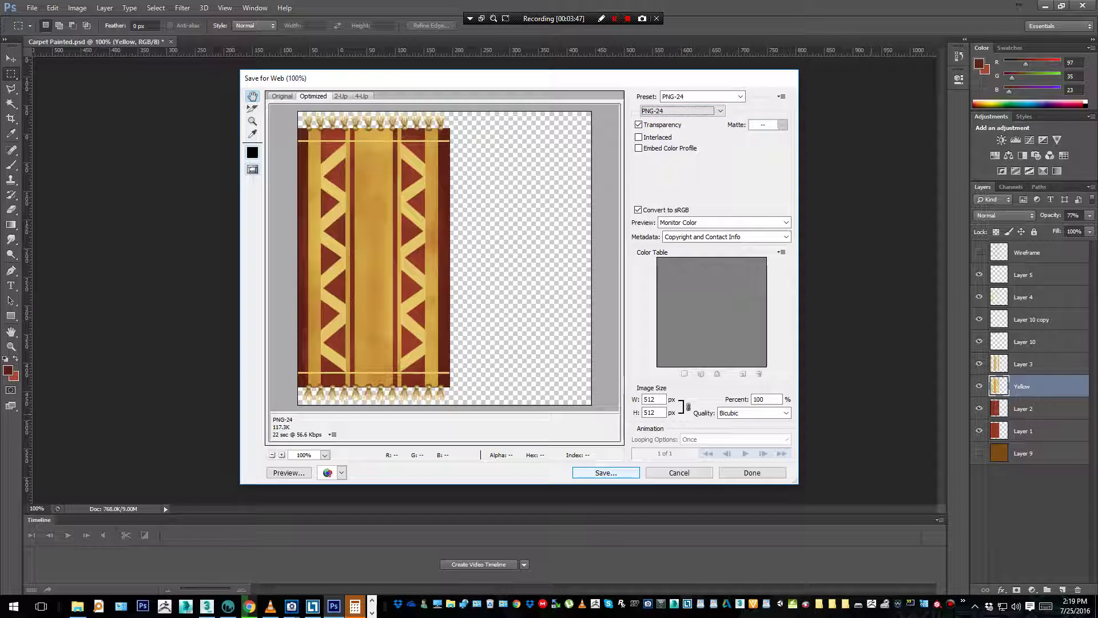
{"action": "left_click", "coordinate": [606, 472]}
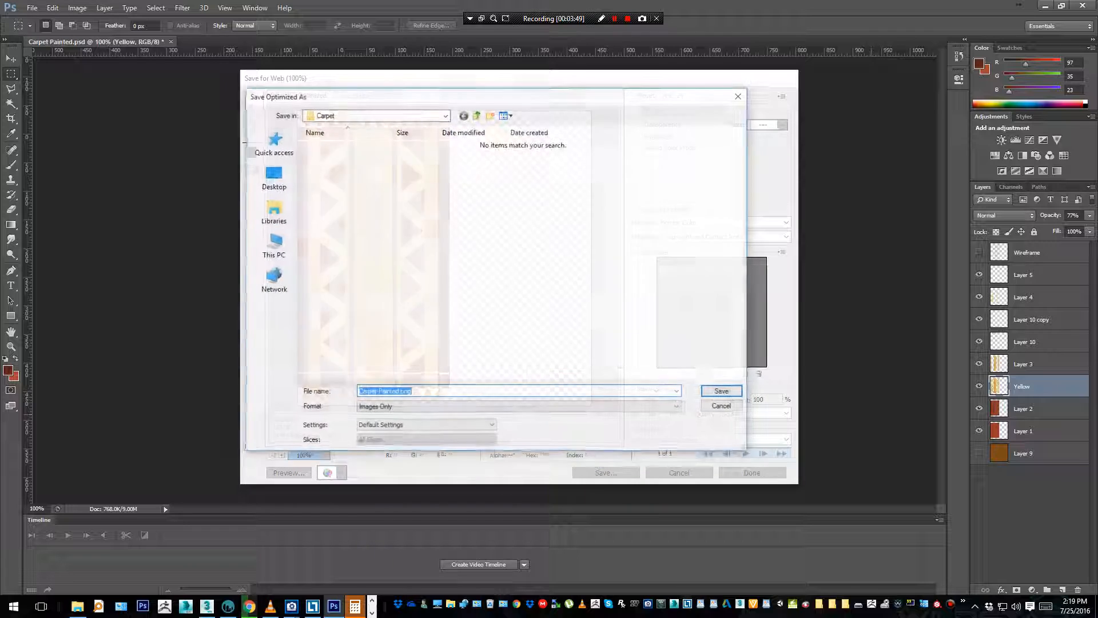
{"action": "type", "text": "Carpet"}
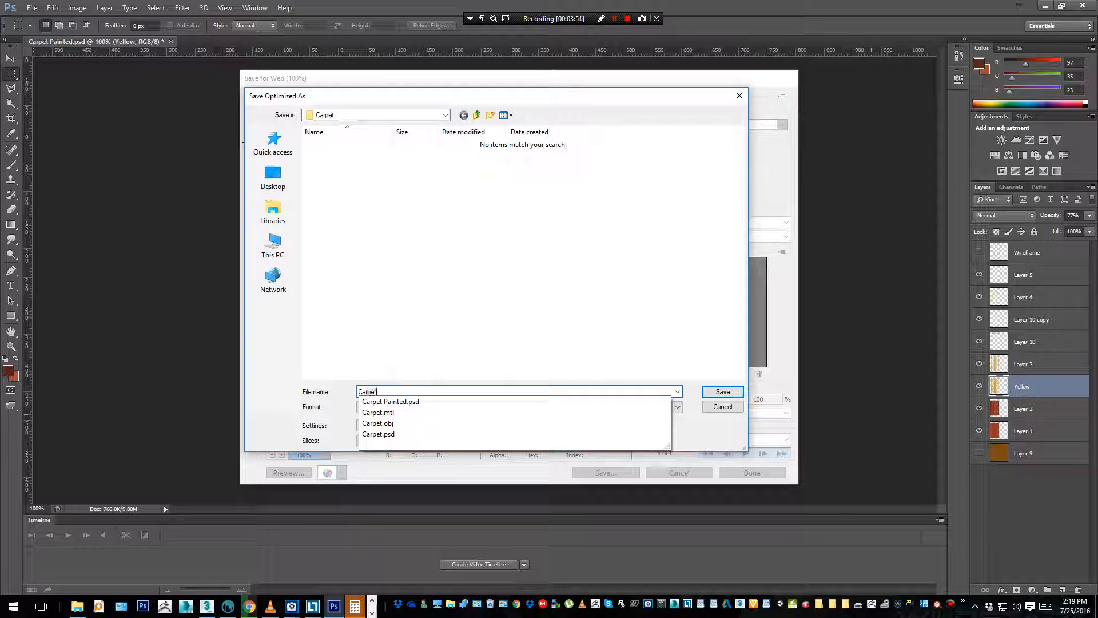
{"action": "left_click", "coordinate": [722, 391]}
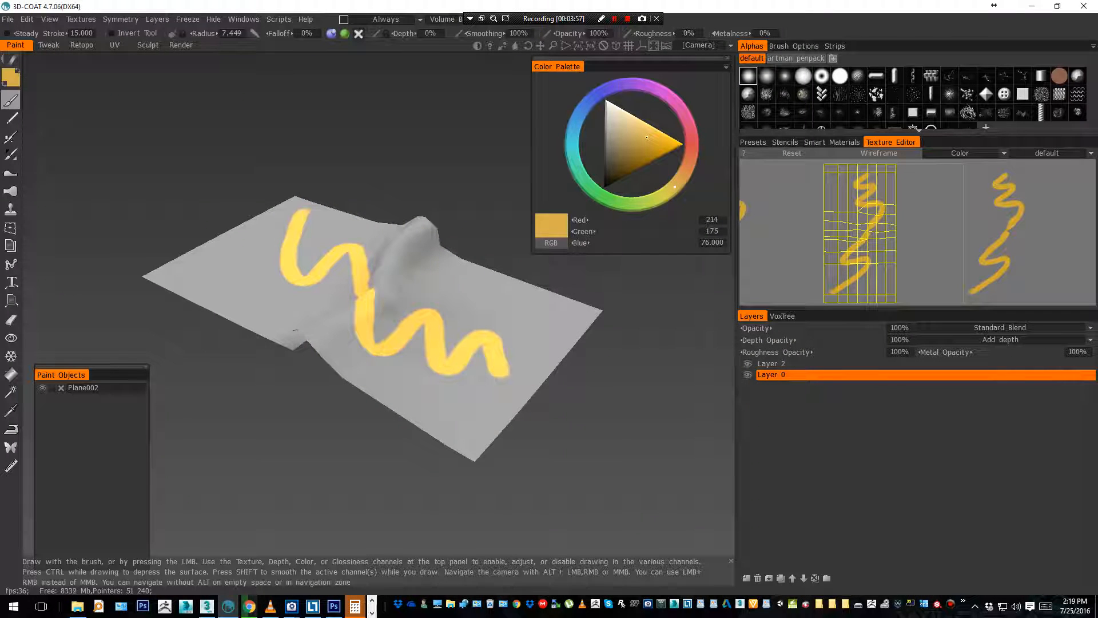
Delete the yellow test layer and import Carpet.png as the Color/albedo map.
{"action": "left_click", "coordinate": [747, 364]}
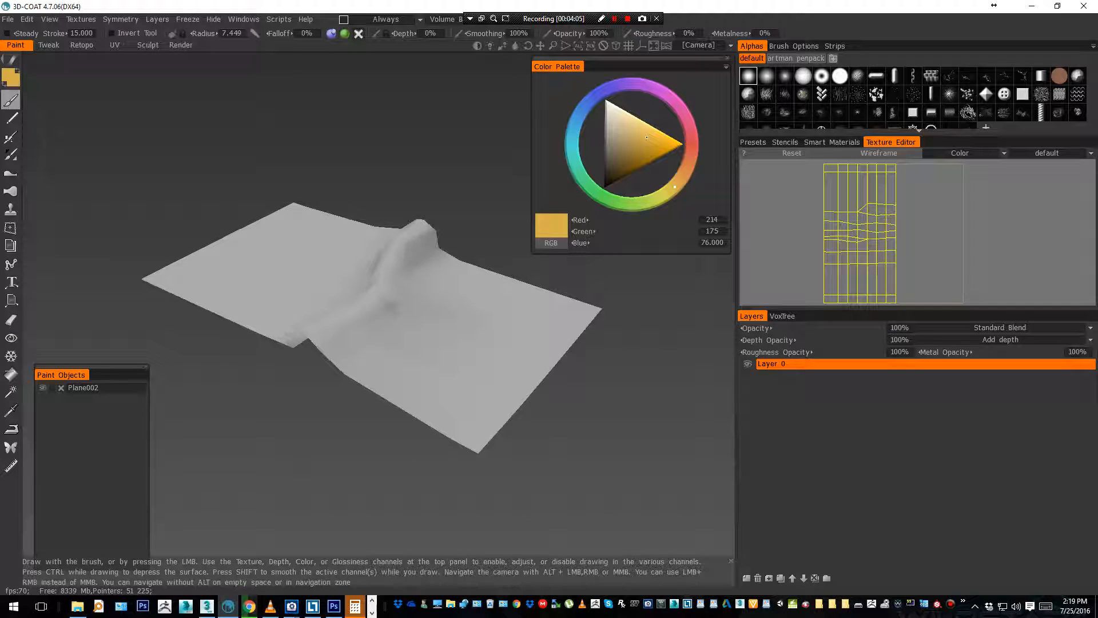
{"action": "left_click", "coordinate": [81, 19]}
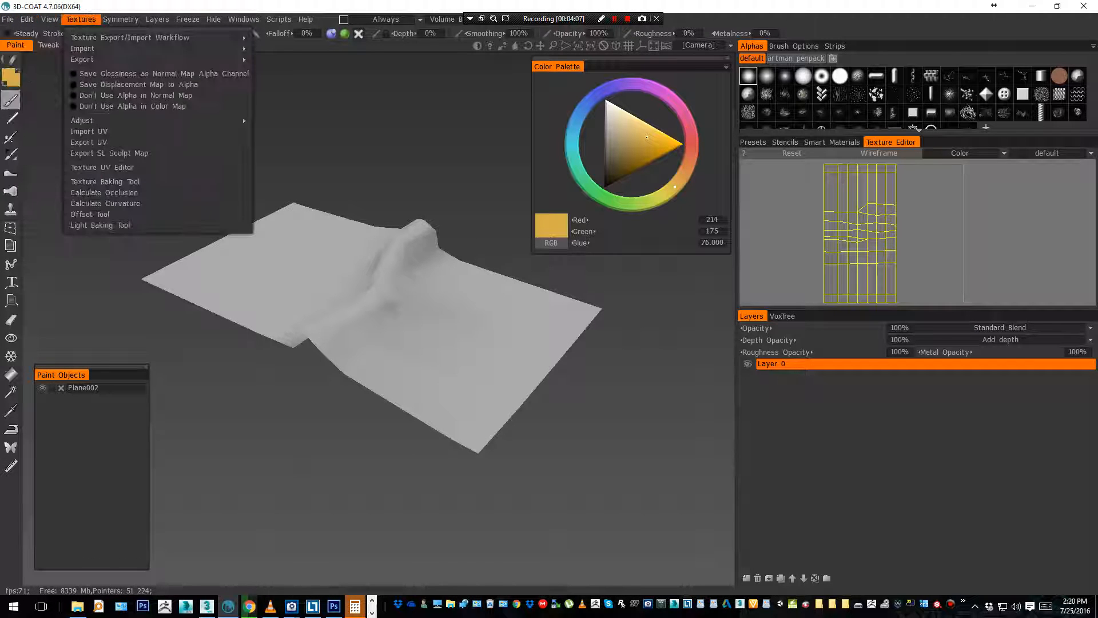
{"action": "mouse_move", "coordinate": [82, 48]}
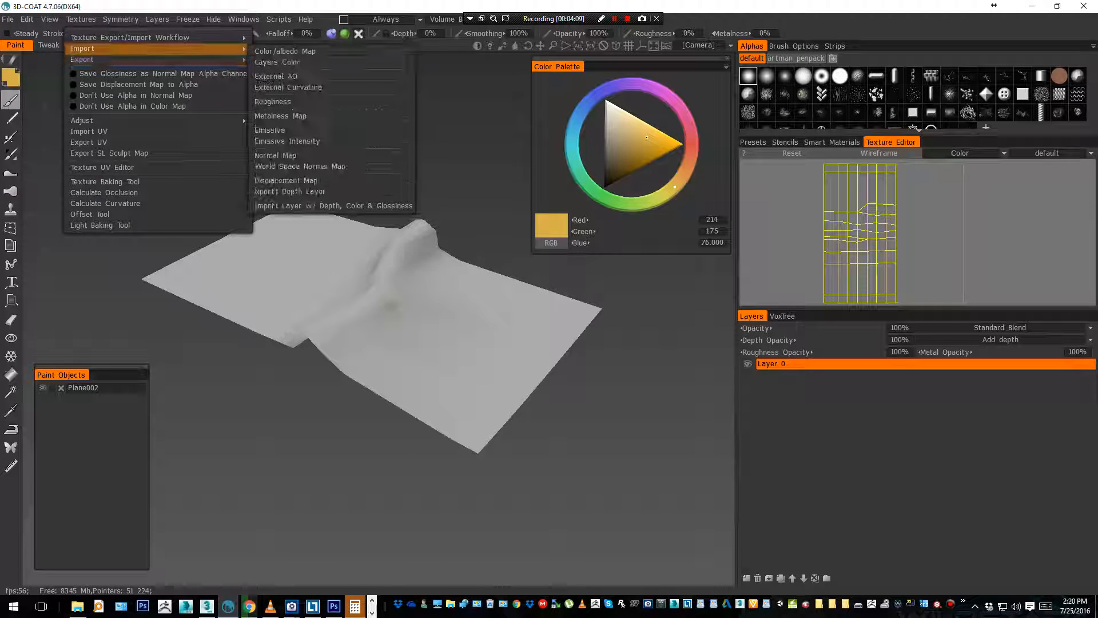
{"action": "mouse_move", "coordinate": [272, 49]}
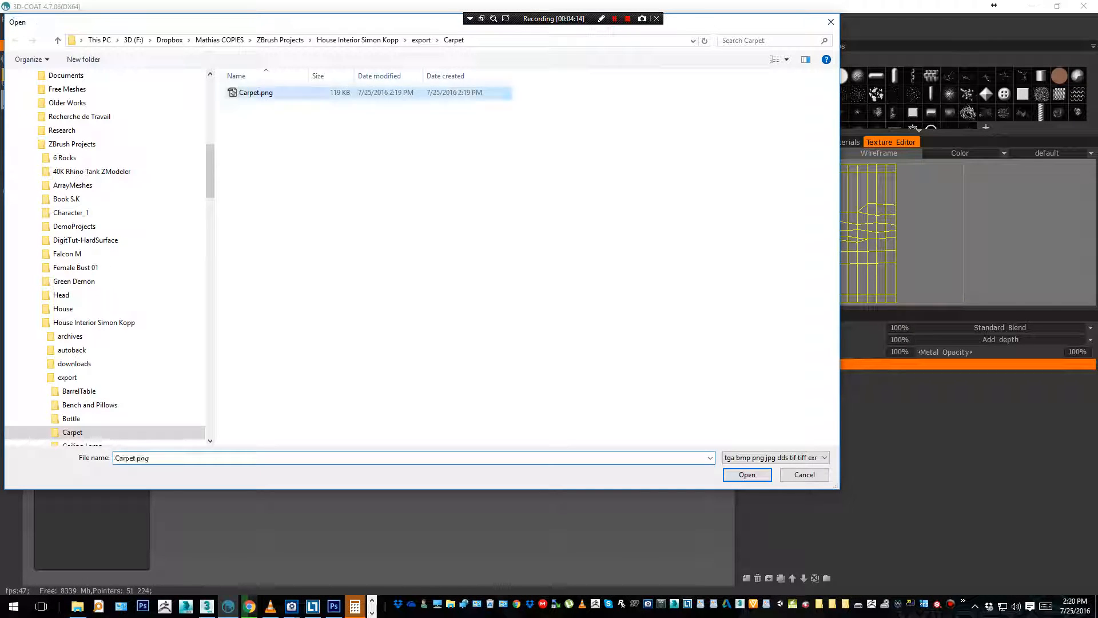
{"action": "left_click", "coordinate": [747, 474]}
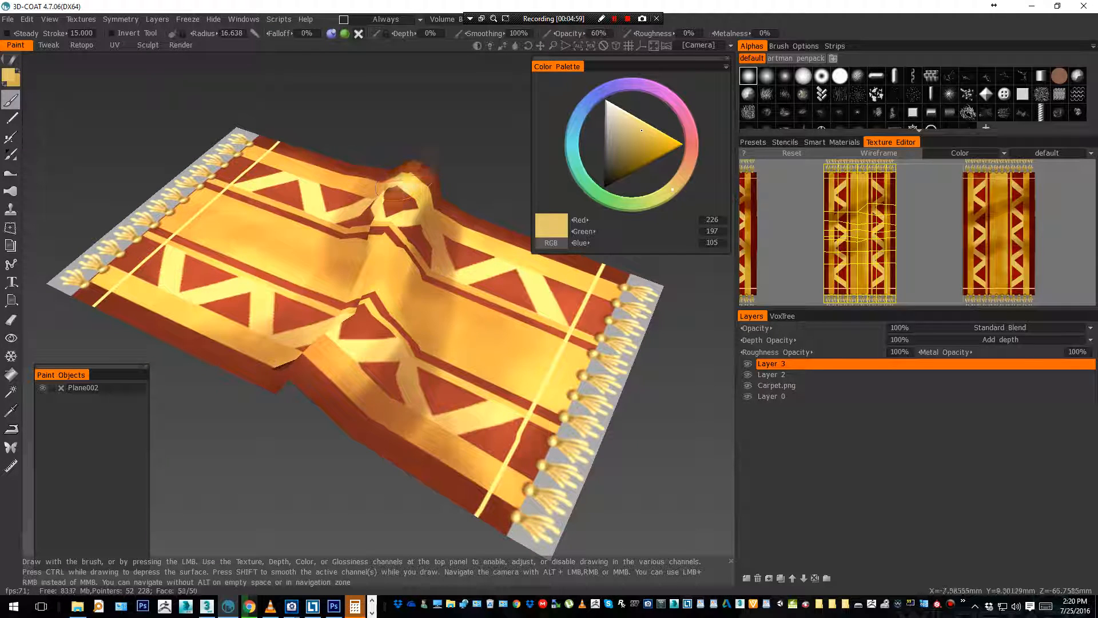
Add yellow highlights on a ColorDodge layer at 39% opacity, then switch to the Render room.
{"action": "left_click_drag", "start_coordinate": [400, 189], "coordinate": [330, 343]}
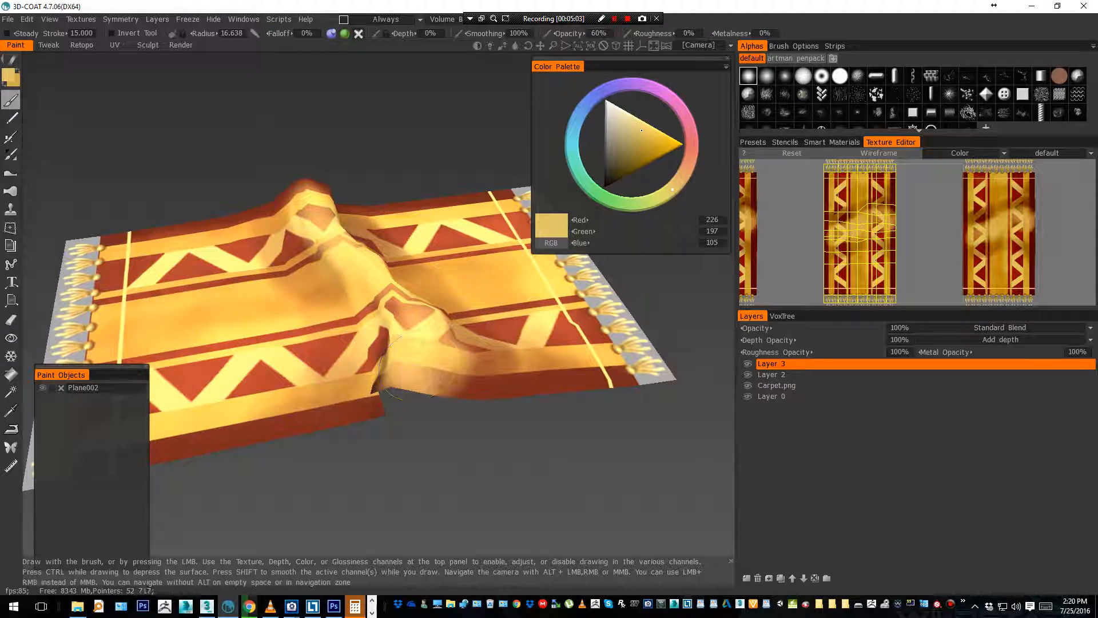
{"action": "left_click", "coordinate": [999, 327]}
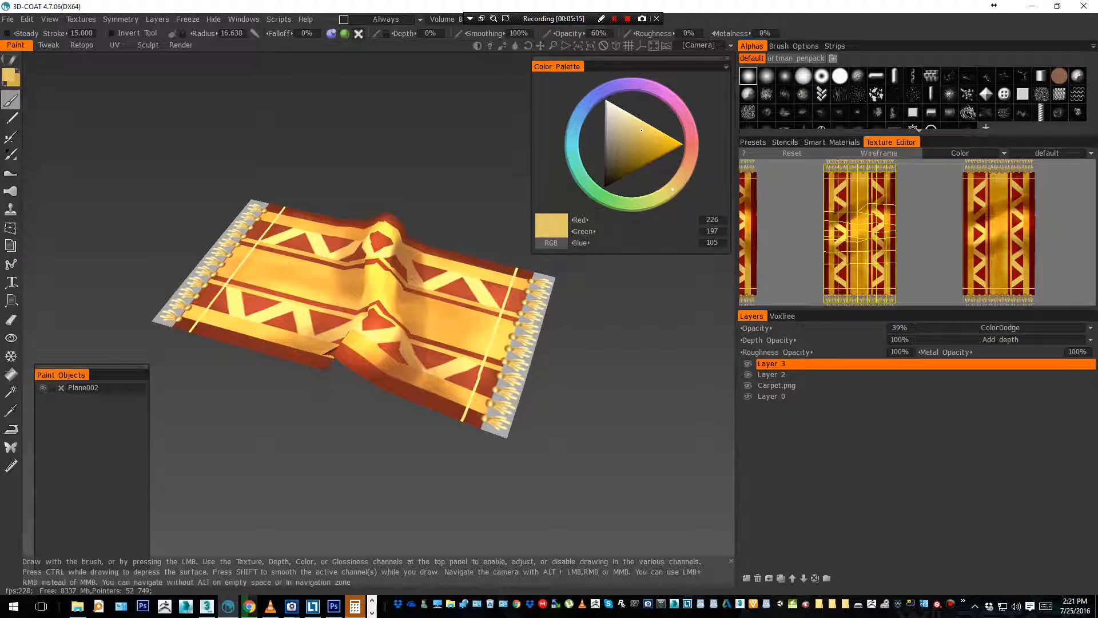
{"action": "left_click", "coordinate": [332, 45]}
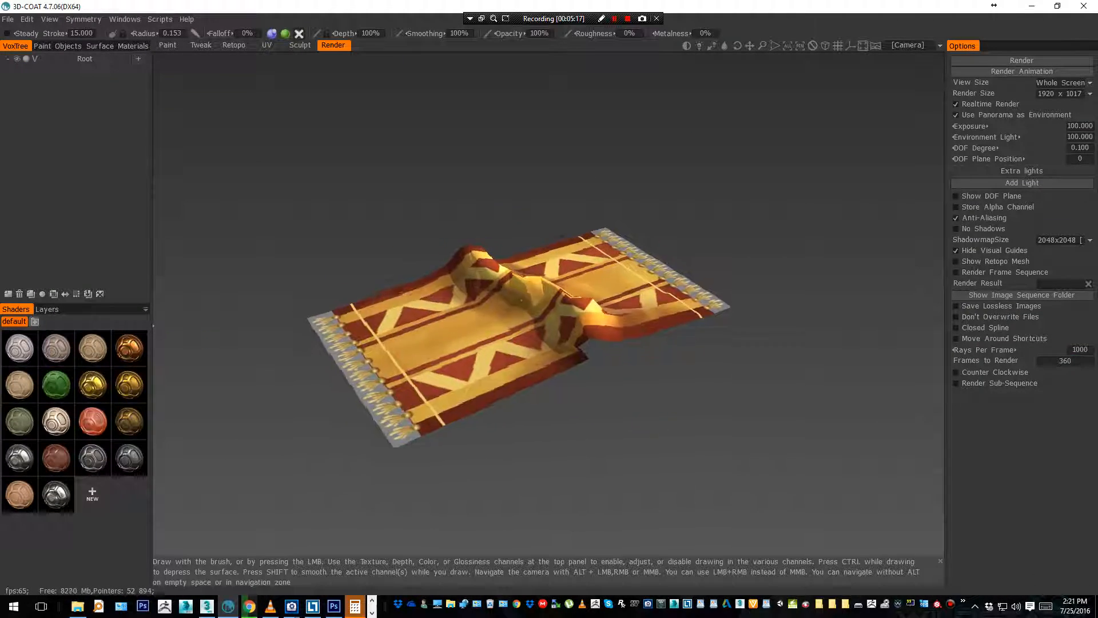